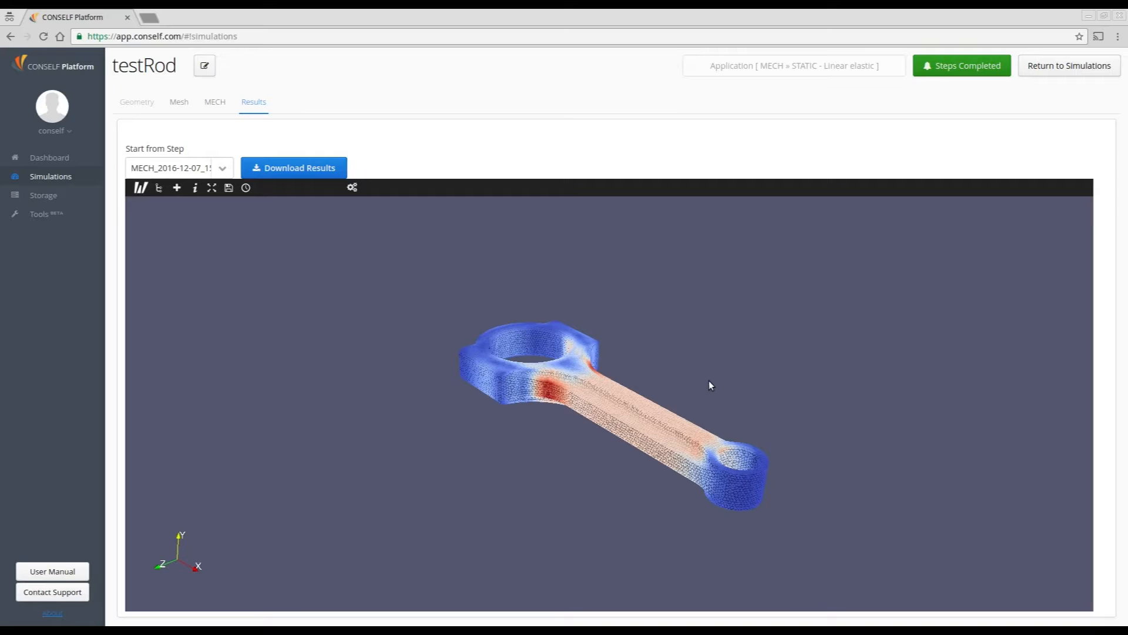
mouse_move(692, 401)
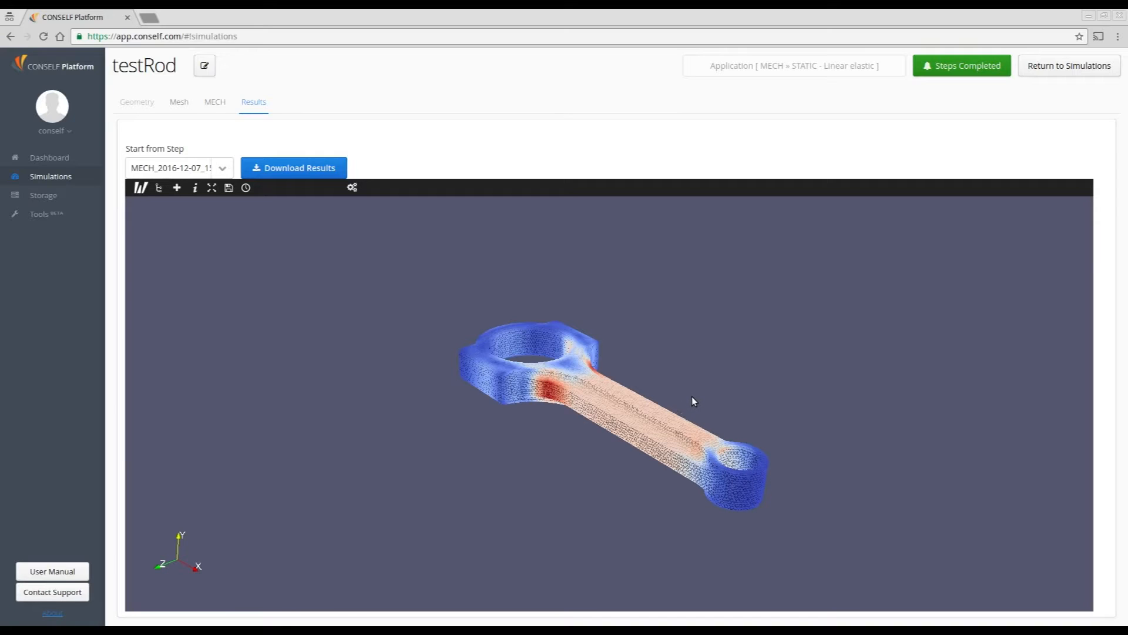
mouse_move(644, 373)
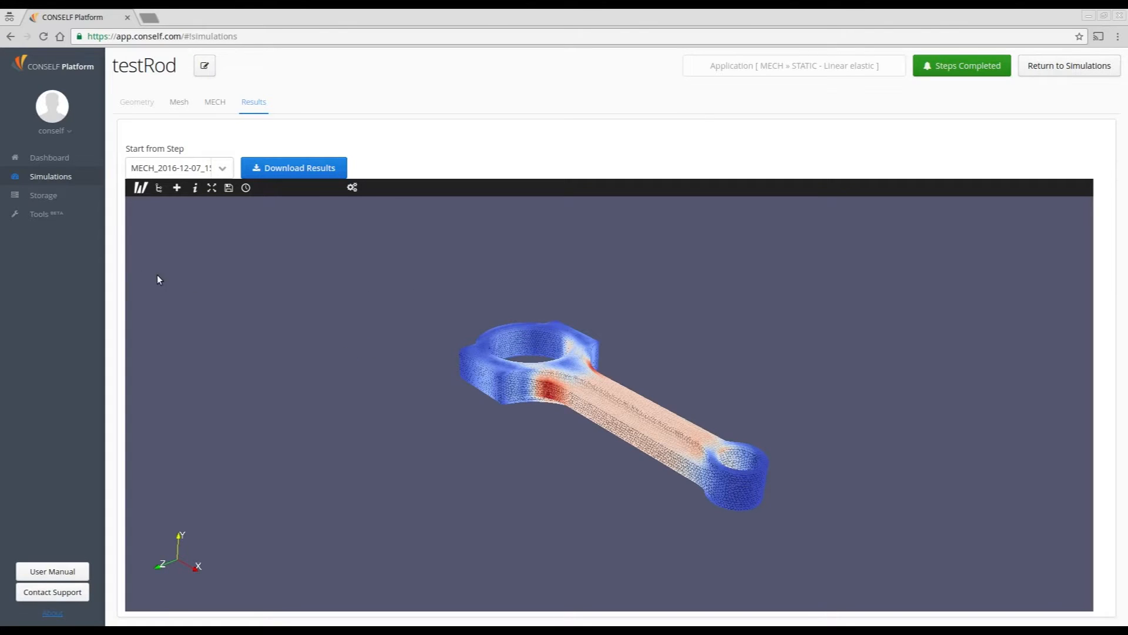
mouse_move(158, 188)
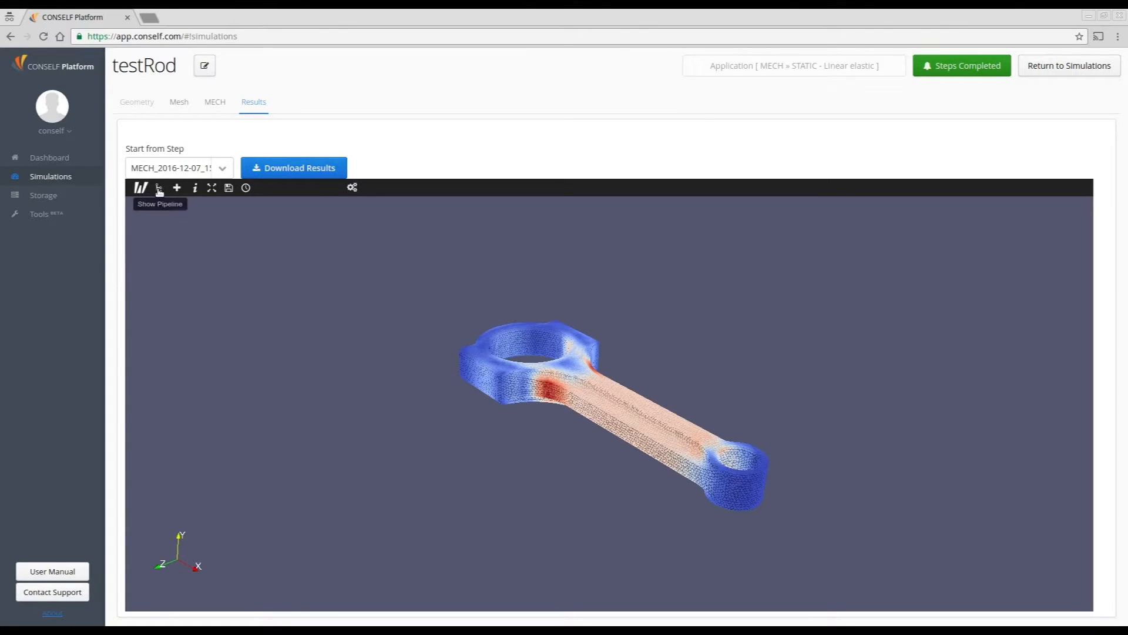
Show the pipeline and apply the Blue to Red Rainbow palette to the rod's von Mises stress.
click(158, 188)
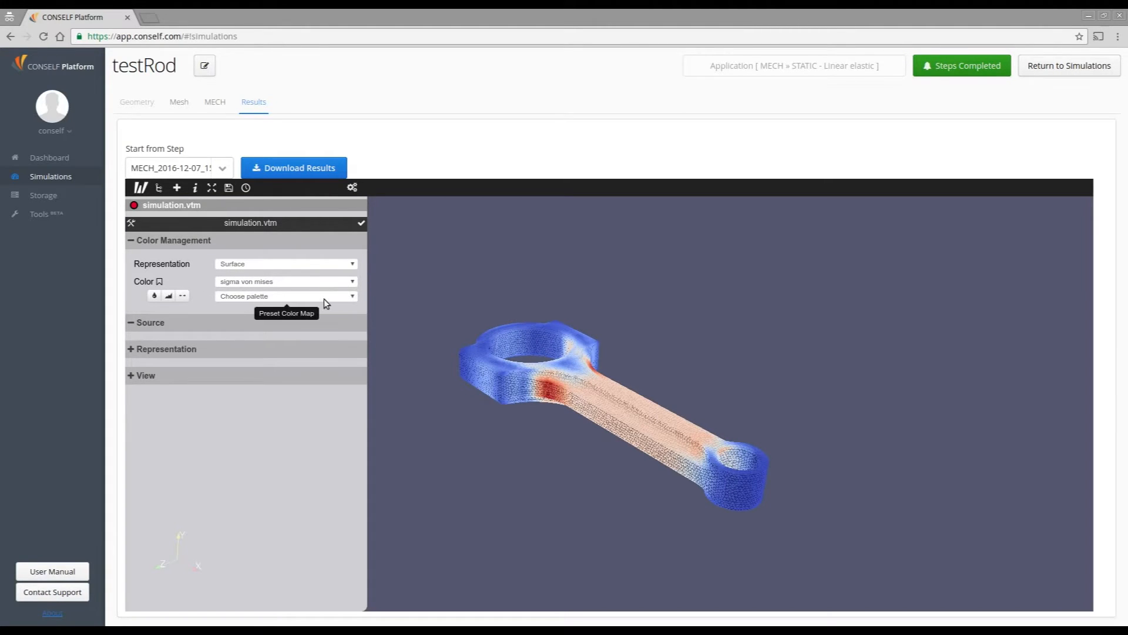
click(285, 296)
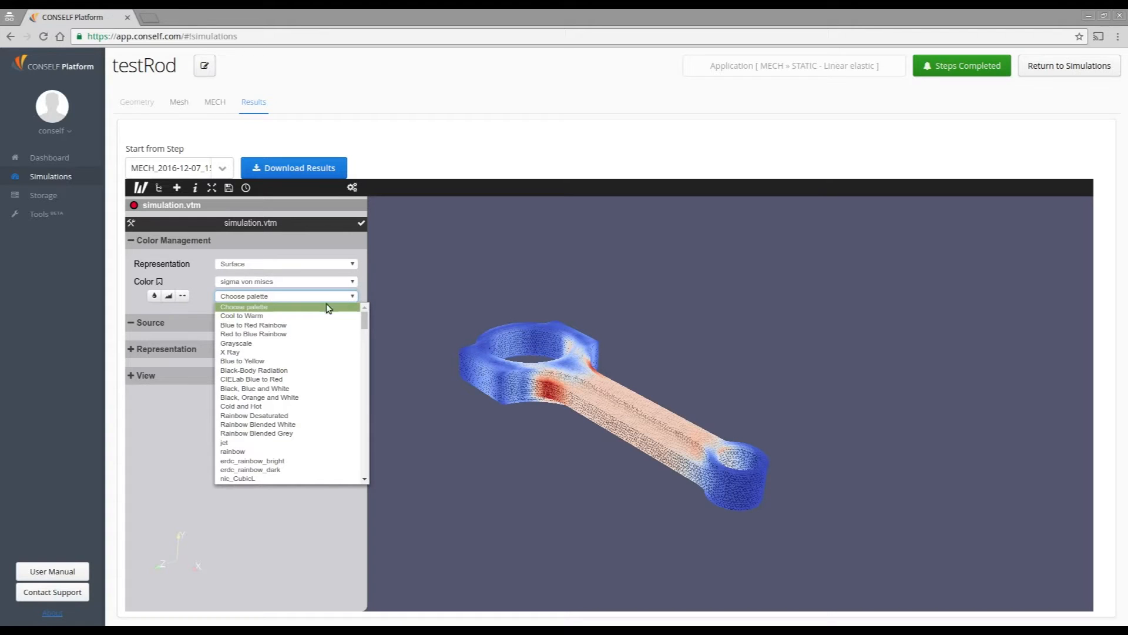
mouse_move(252, 324)
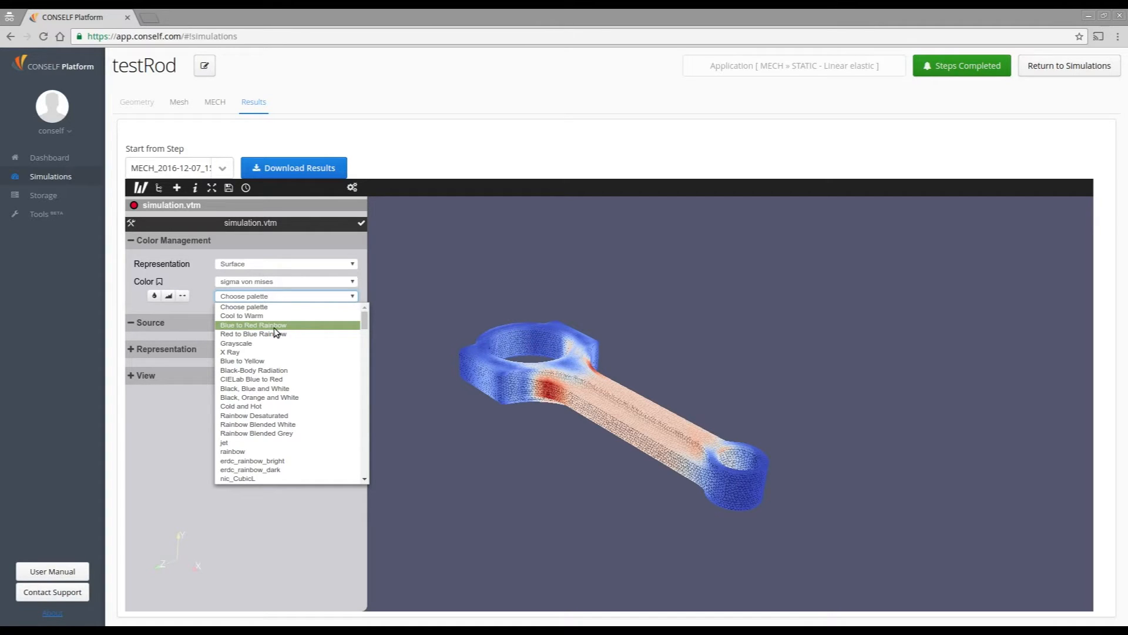
mouse_move(232, 332)
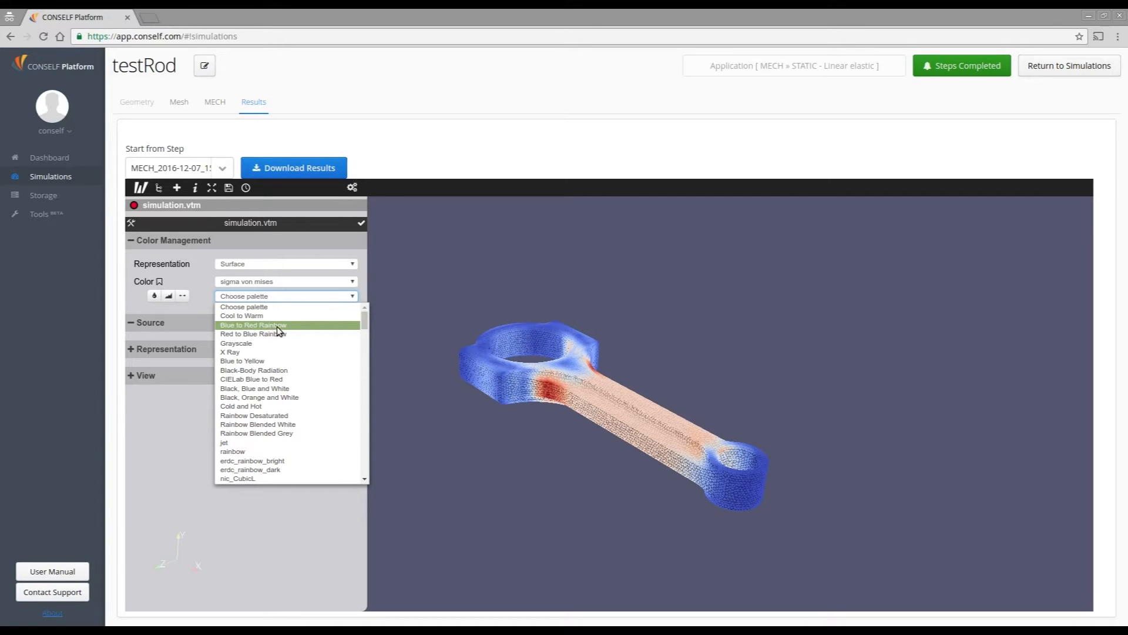
click(254, 325)
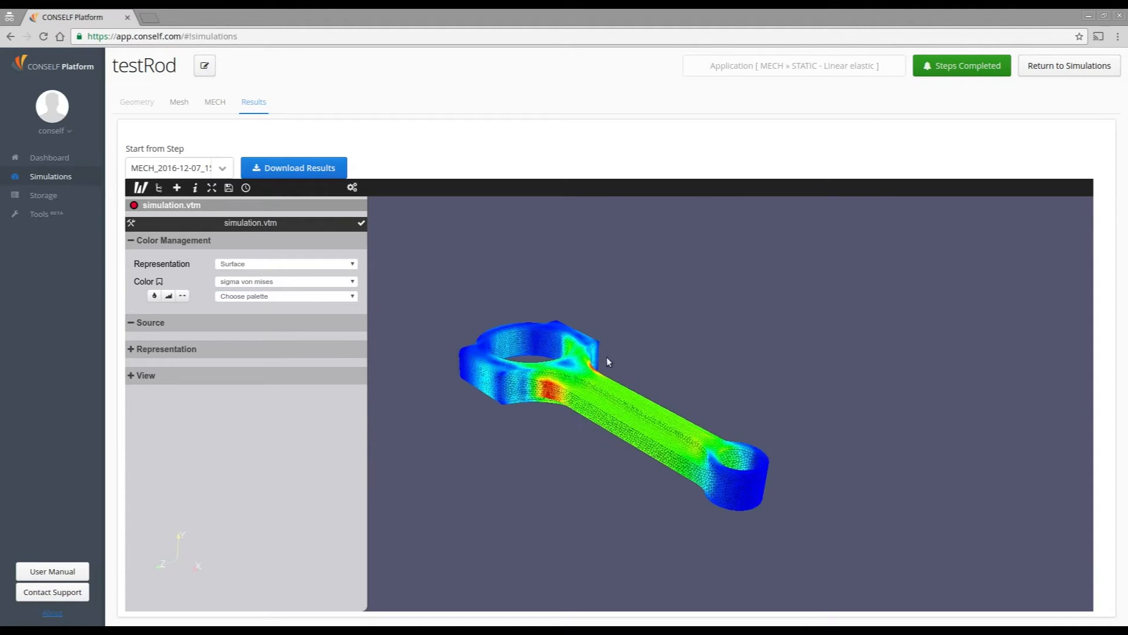
mouse_move(504, 369)
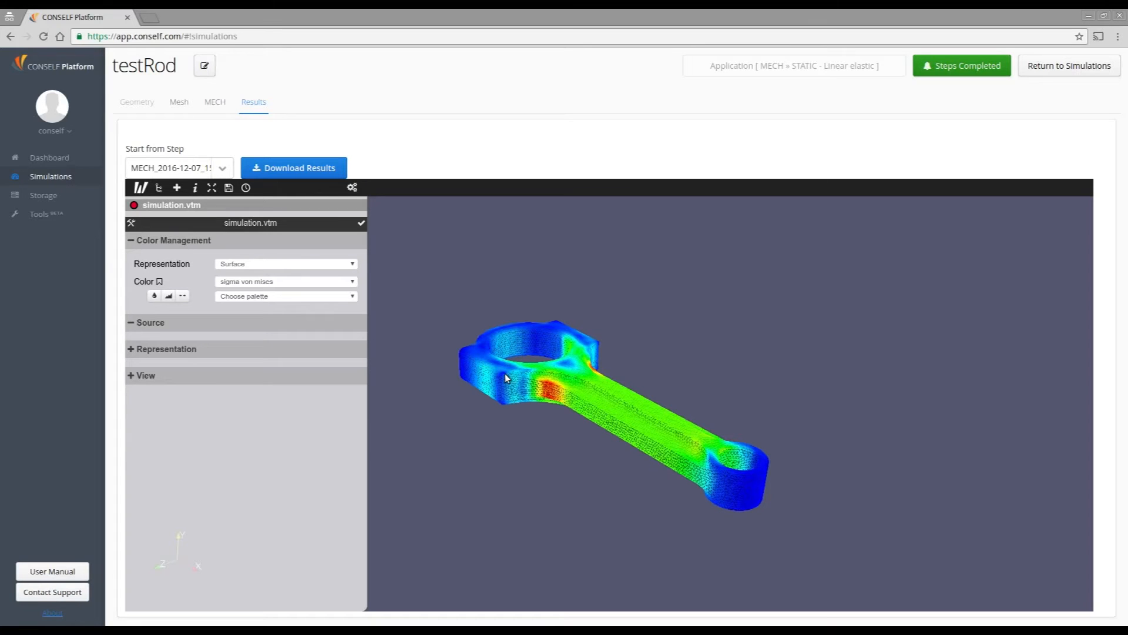
mouse_move(492, 352)
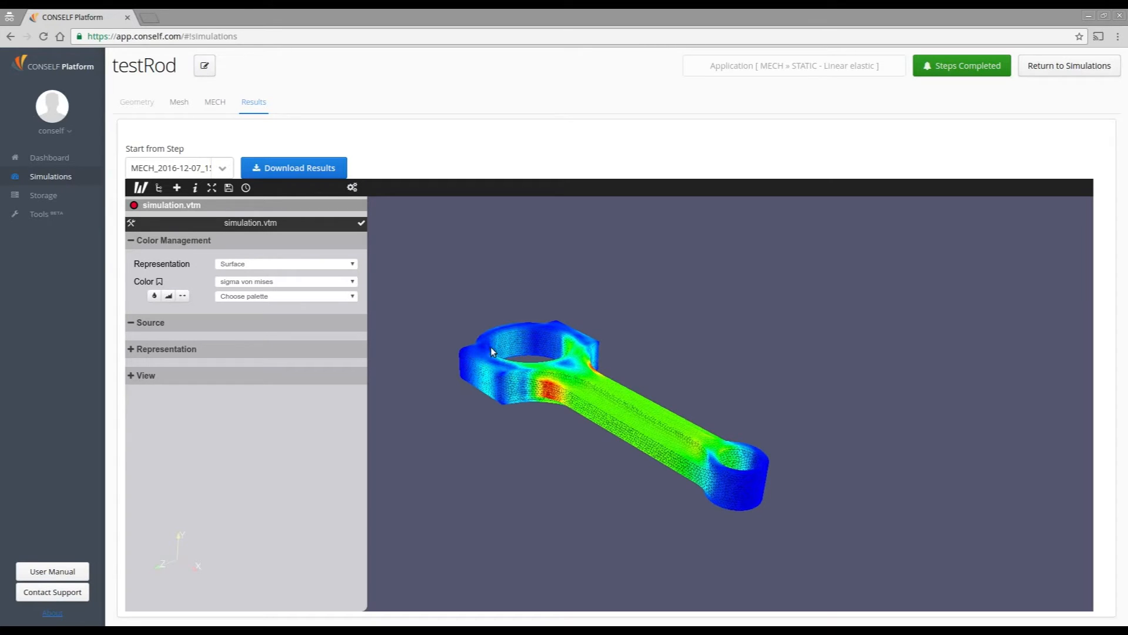
Switch the rod's stress map to Grayscale, then to the Black-Body Radiation heat palette.
click(285, 295)
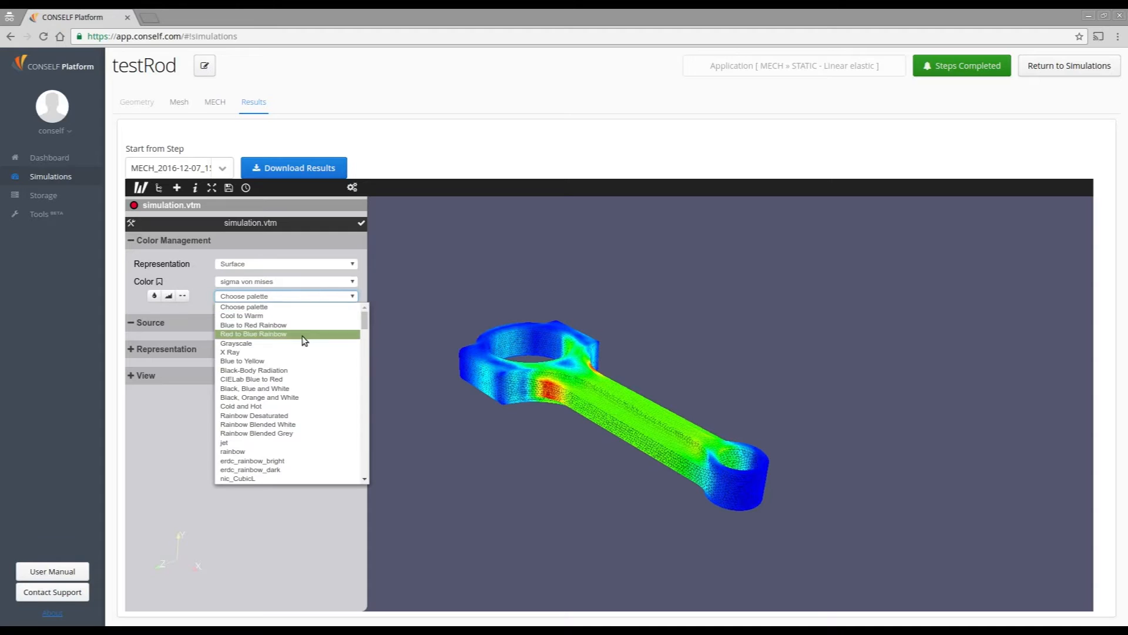
mouse_move(318, 389)
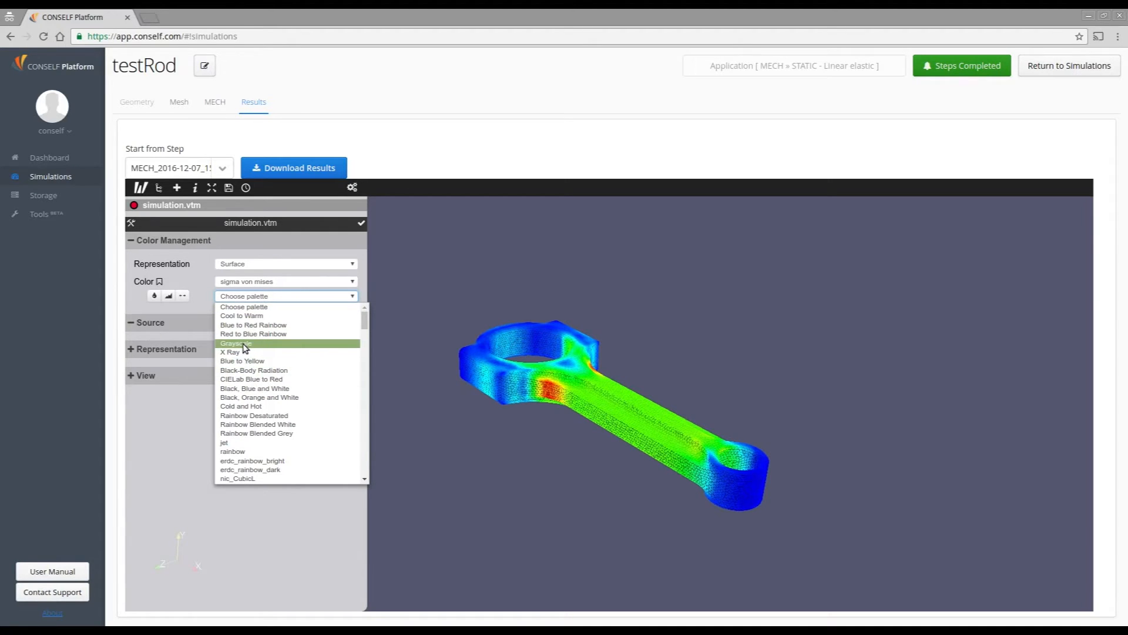
click(233, 343)
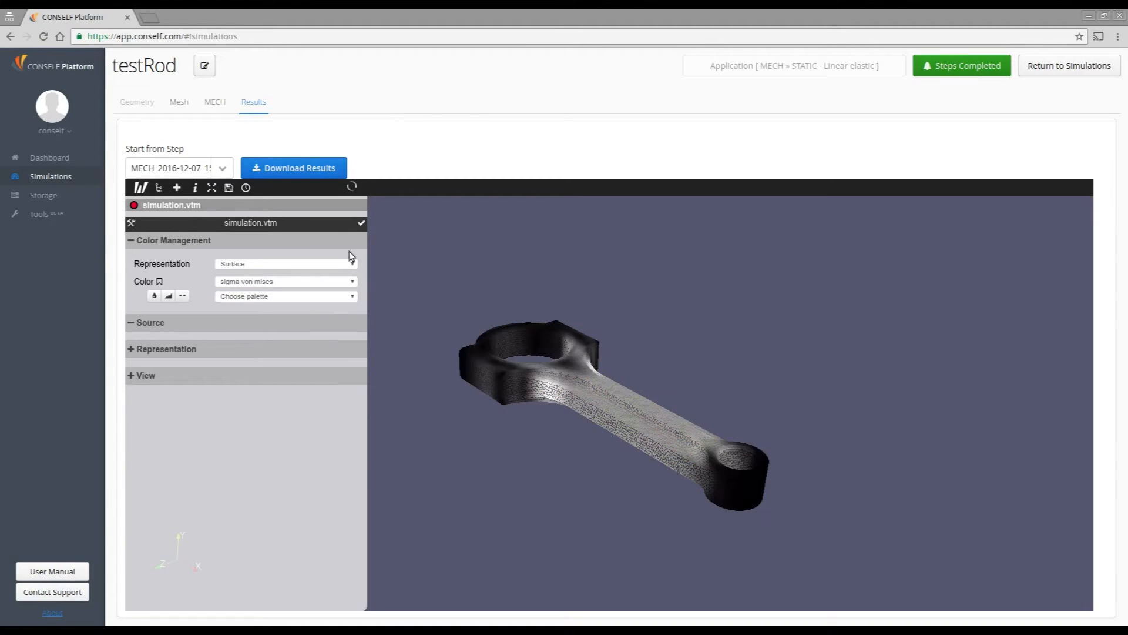
click(285, 295)
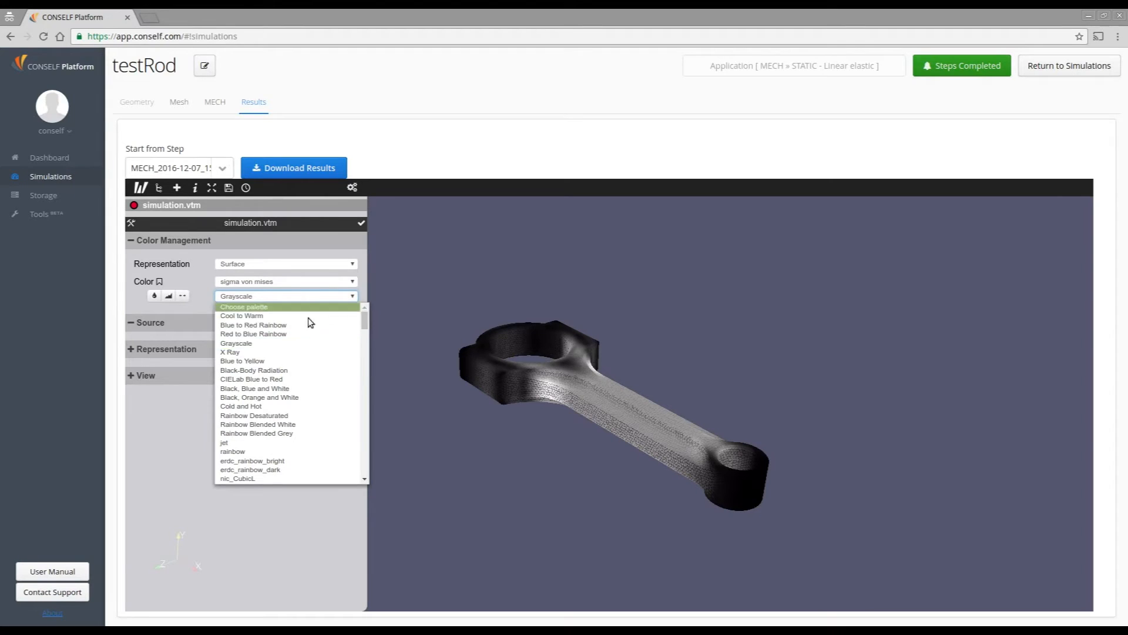
click(252, 369)
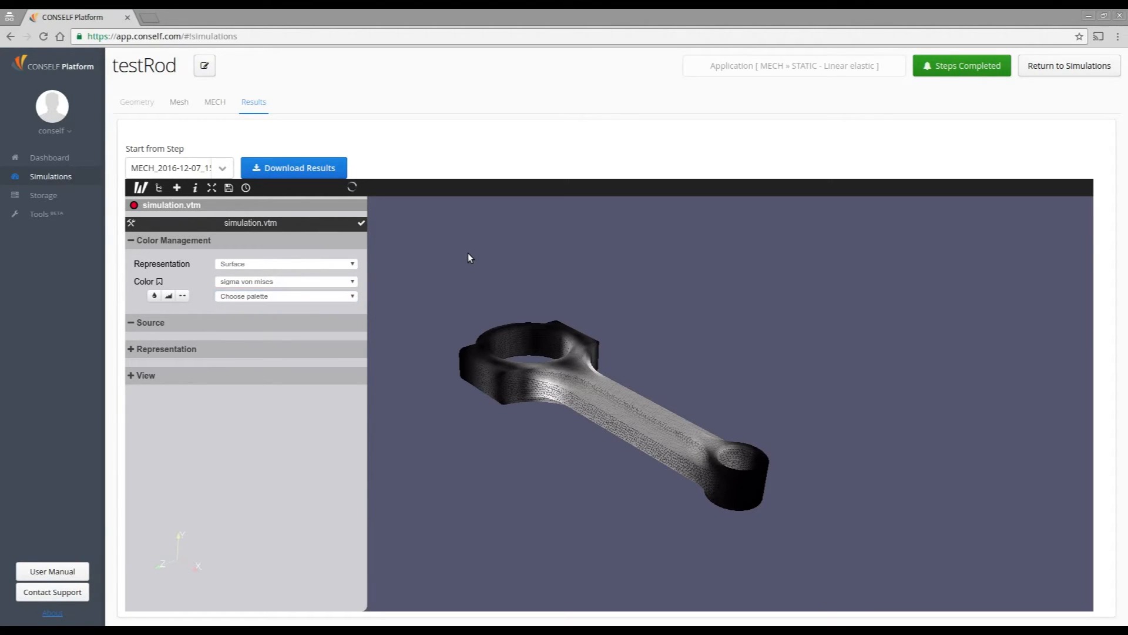
click(352, 187)
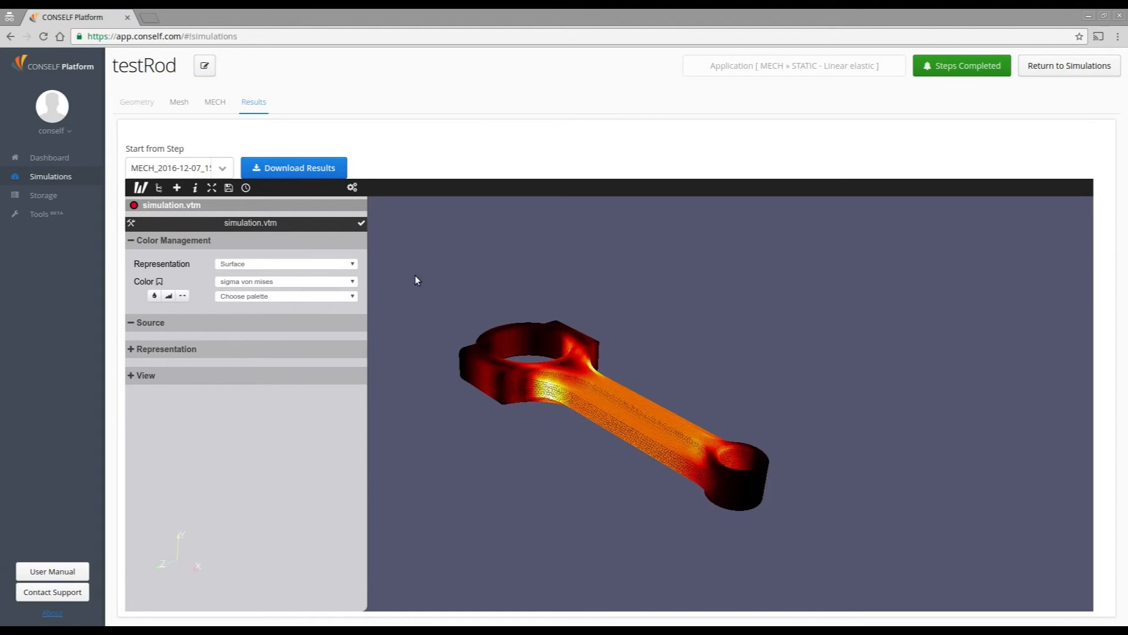
mouse_move(437, 265)
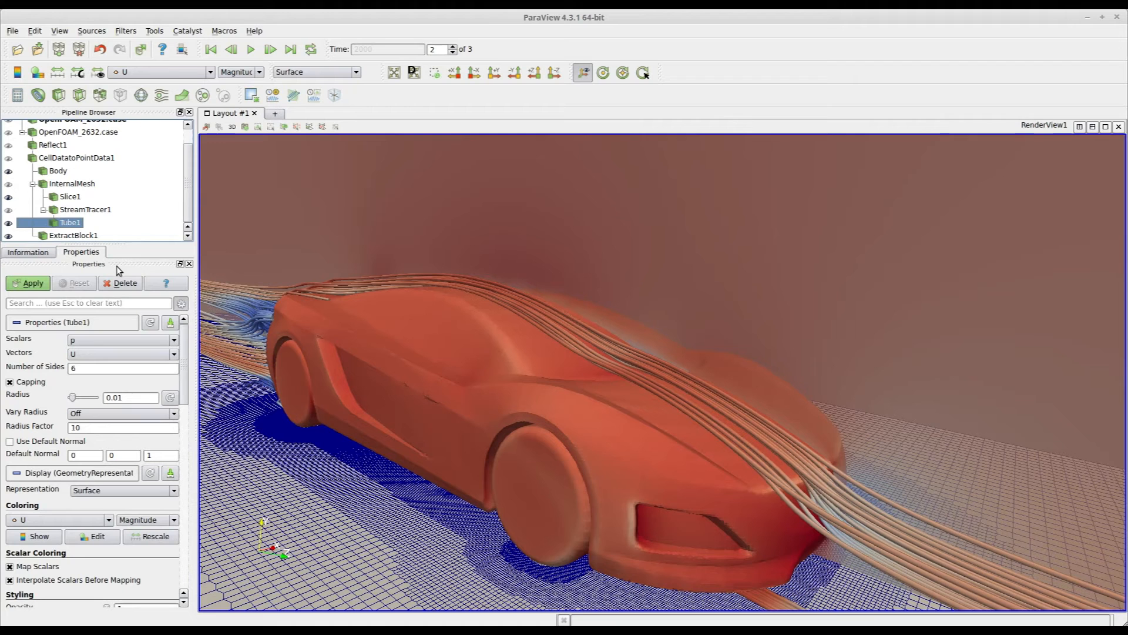
mouse_move(364, 215)
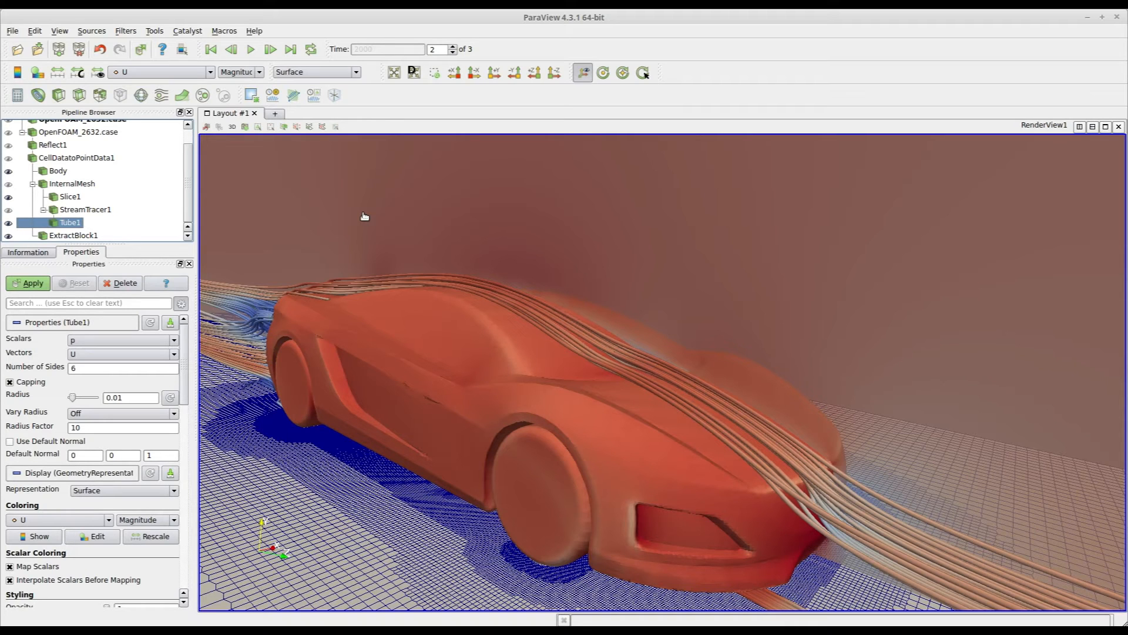
mouse_move(711, 311)
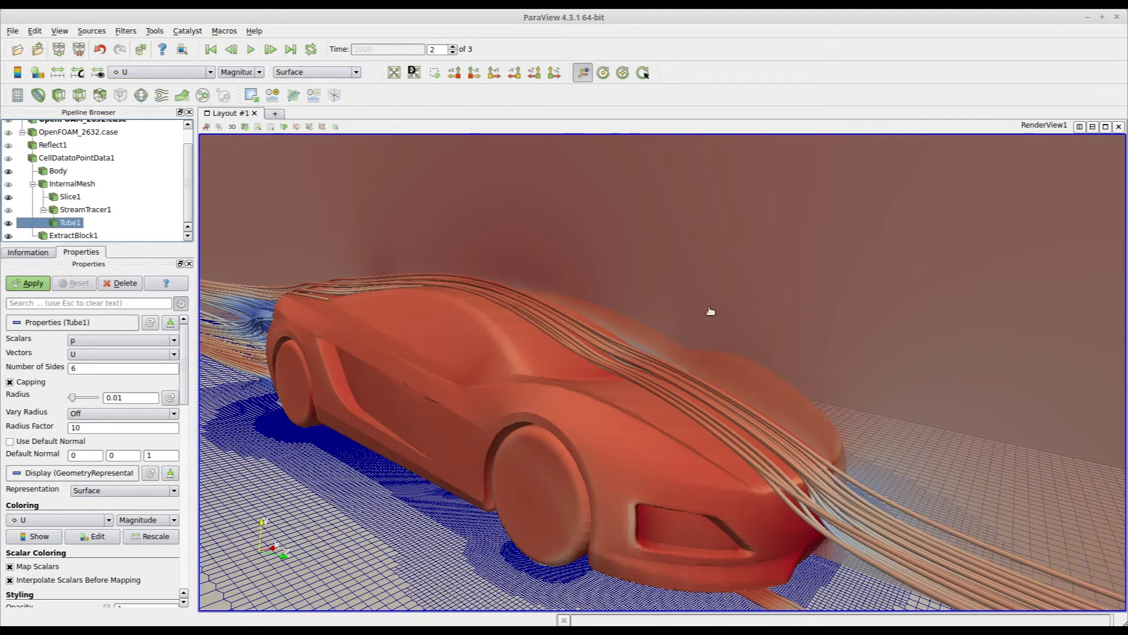
mouse_move(451, 202)
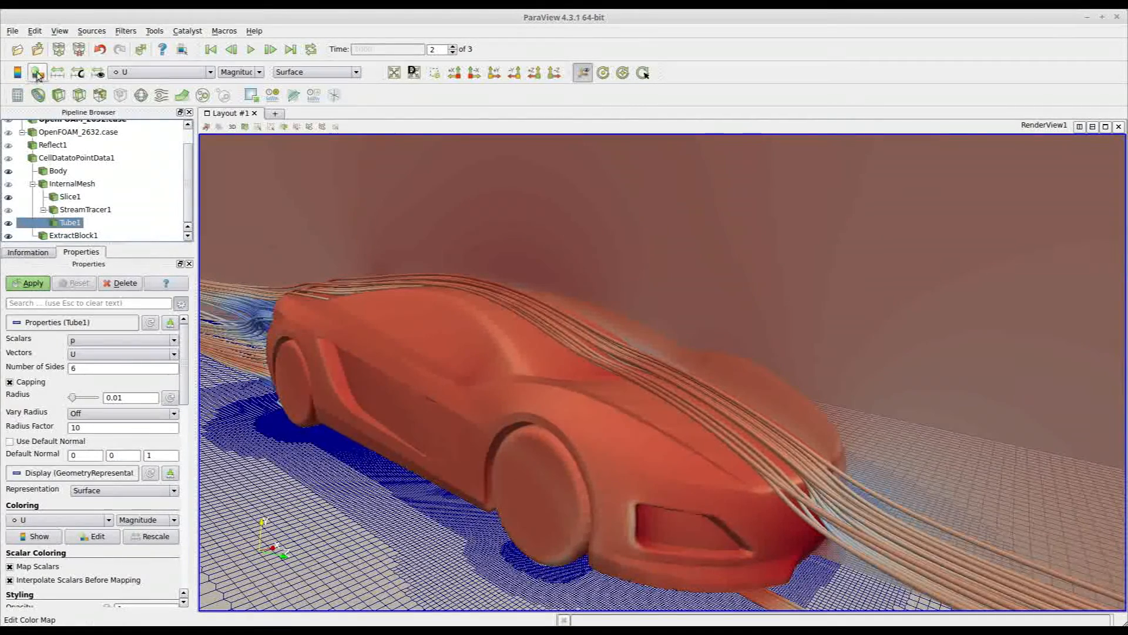
mouse_move(36, 71)
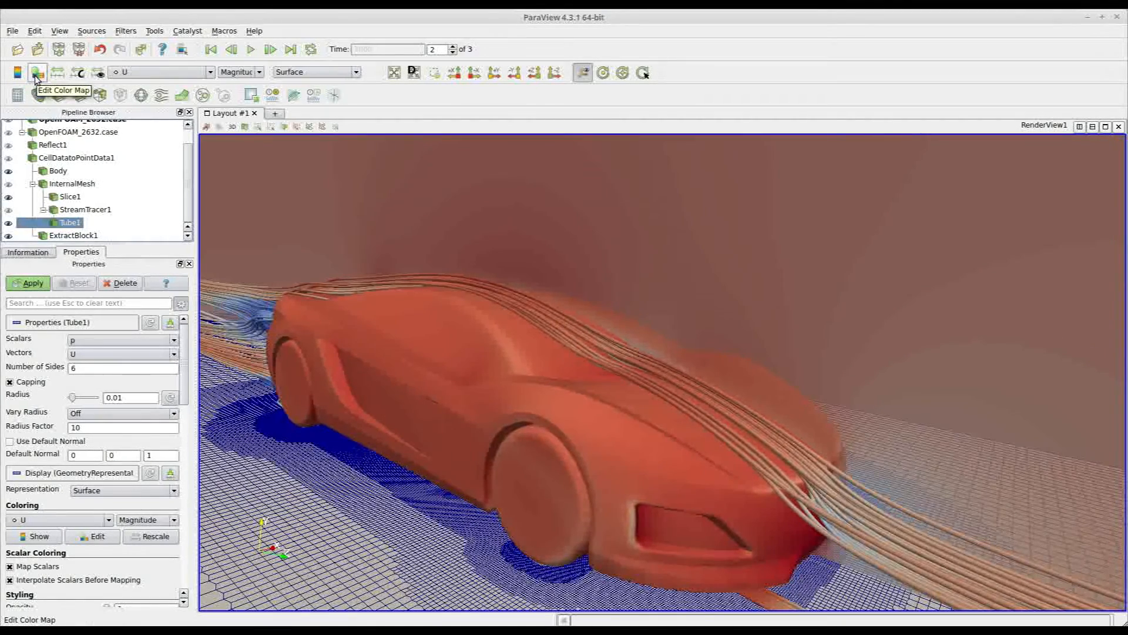
Apply the Blue to Red Rainbow preset to the velocity streamline tubes from the Color Map Editor.
click(35, 72)
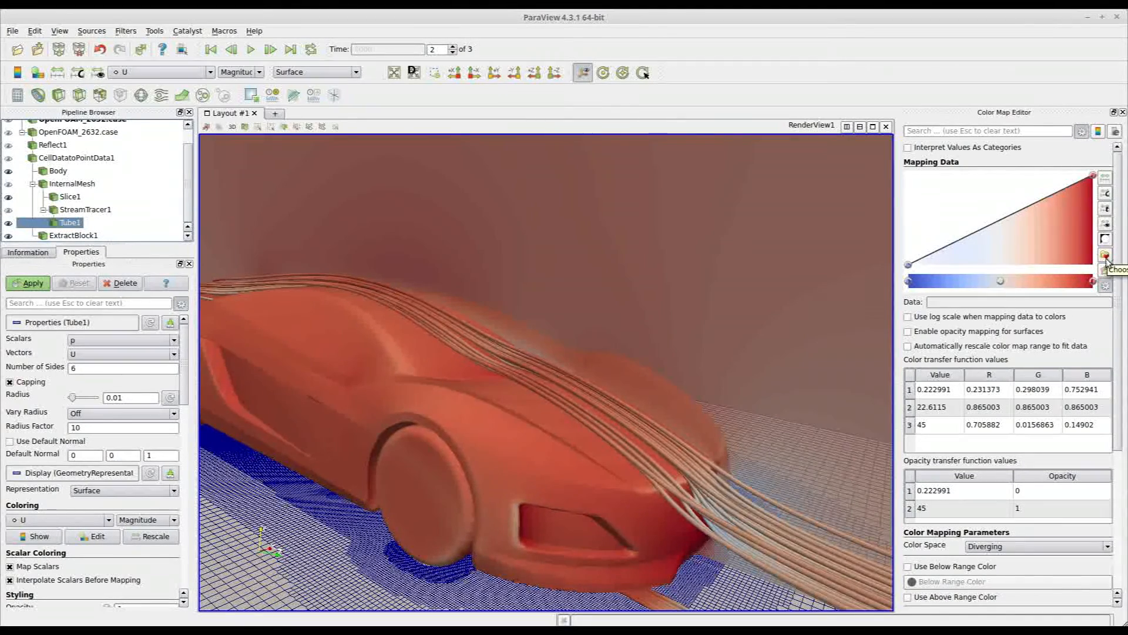
click(1106, 254)
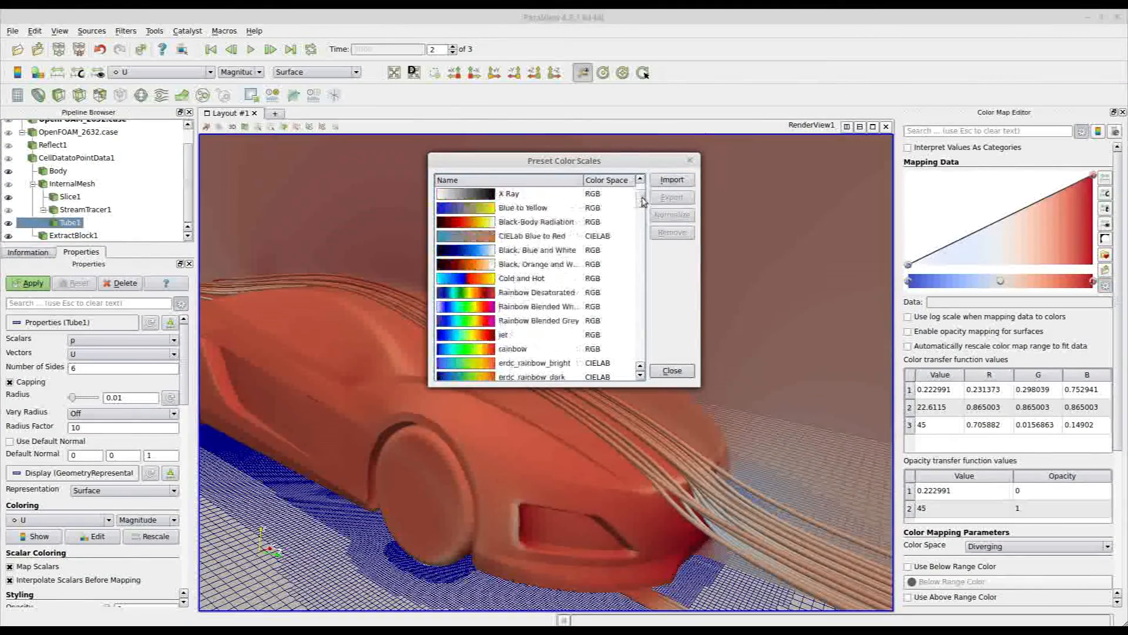
scroll(down, 3)
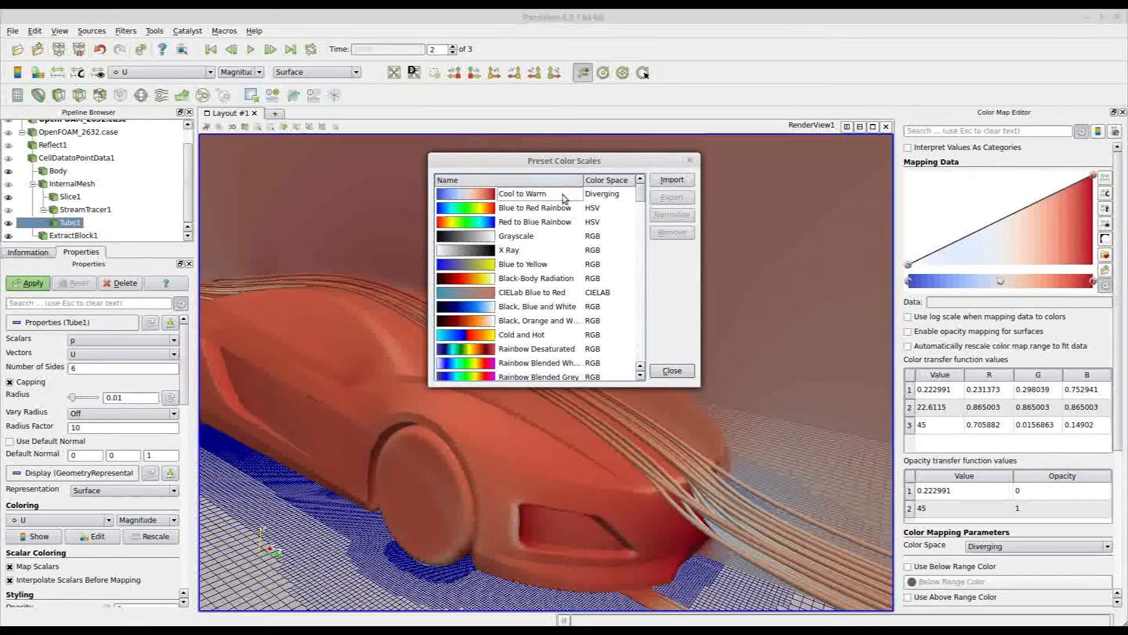
click(535, 208)
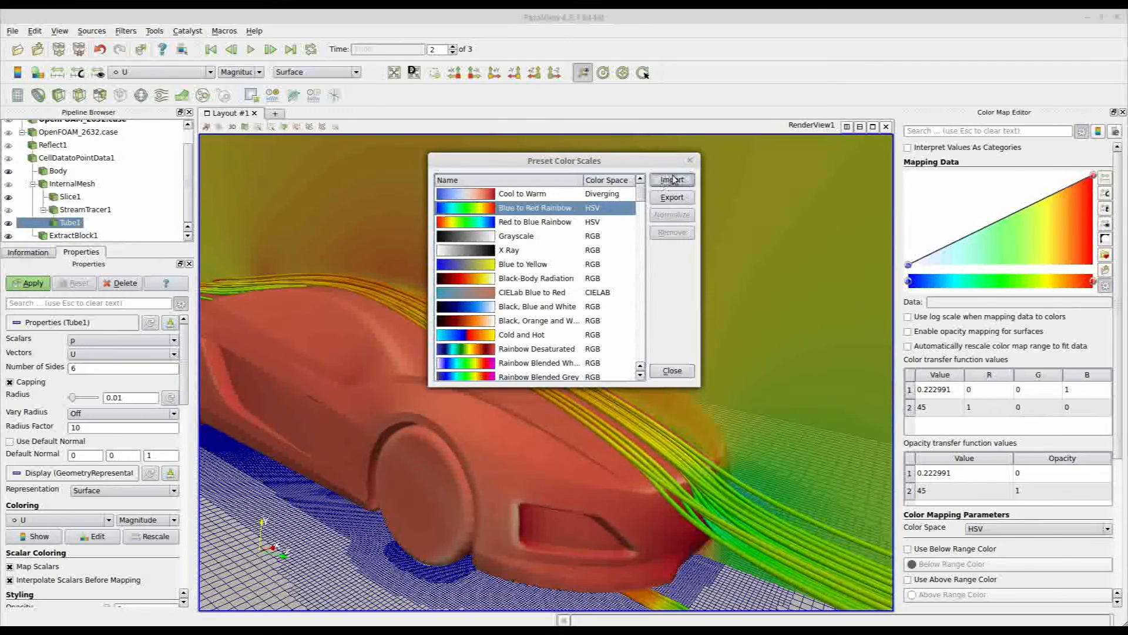
click(670, 370)
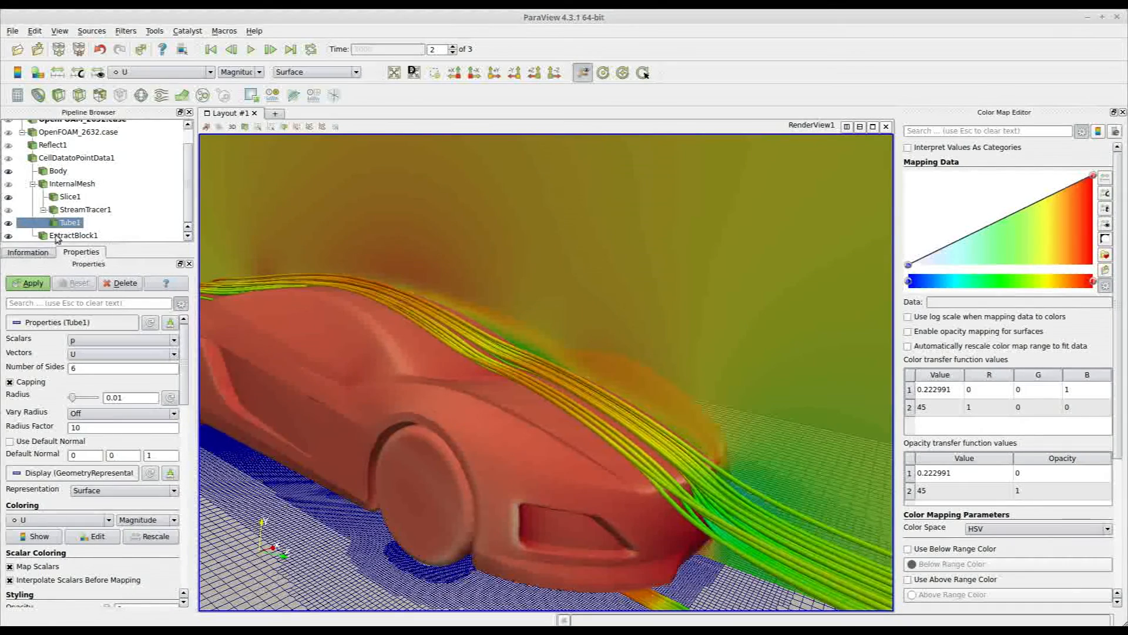
Select the car Body dataset and color its pressure with Blue to Red Rainbow.
click(58, 170)
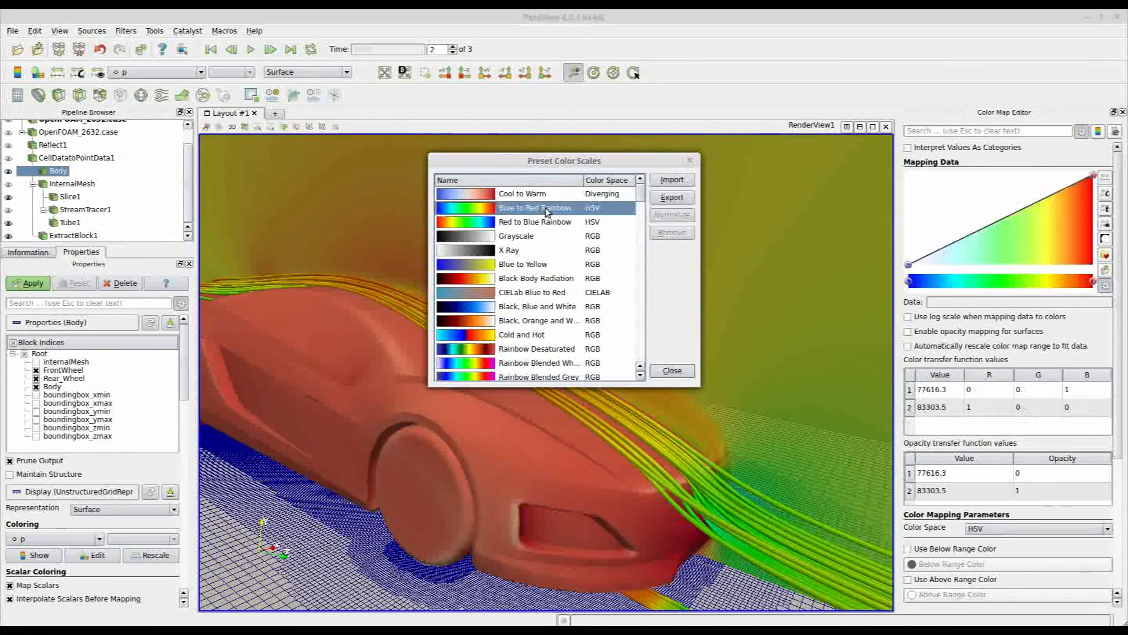
click(670, 369)
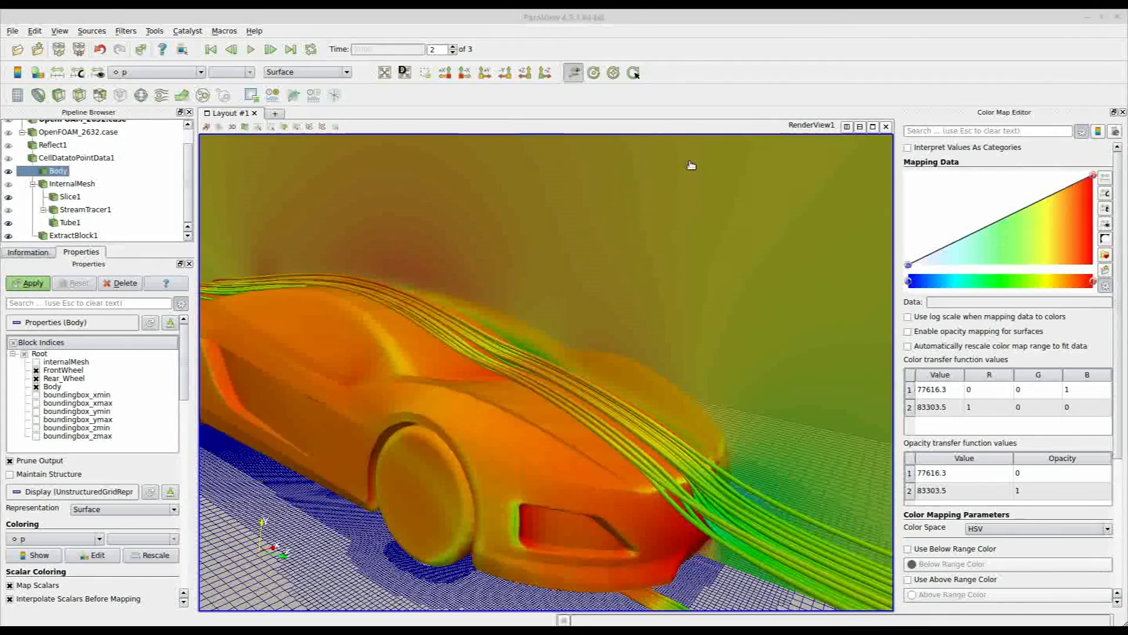